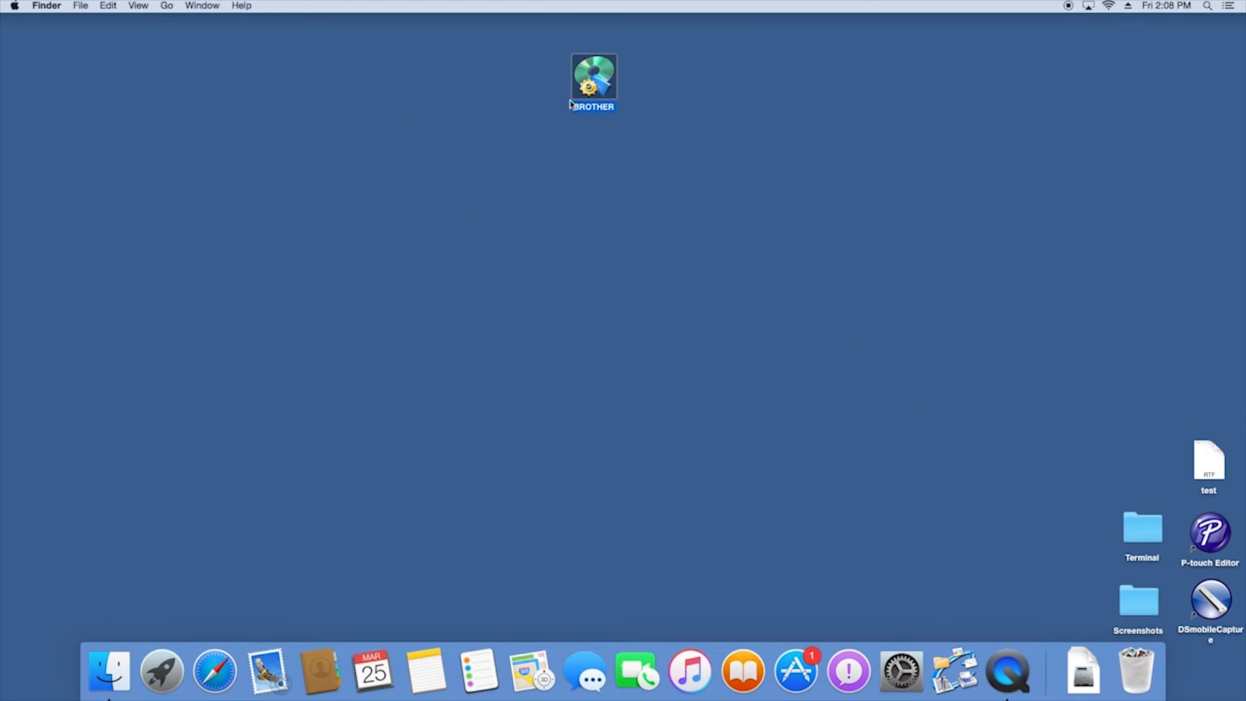
# Step: Show the BROTHER disc contents with Start Here OSX, Utilities and Brother Support
pyautogui.doubleClick(593, 77)
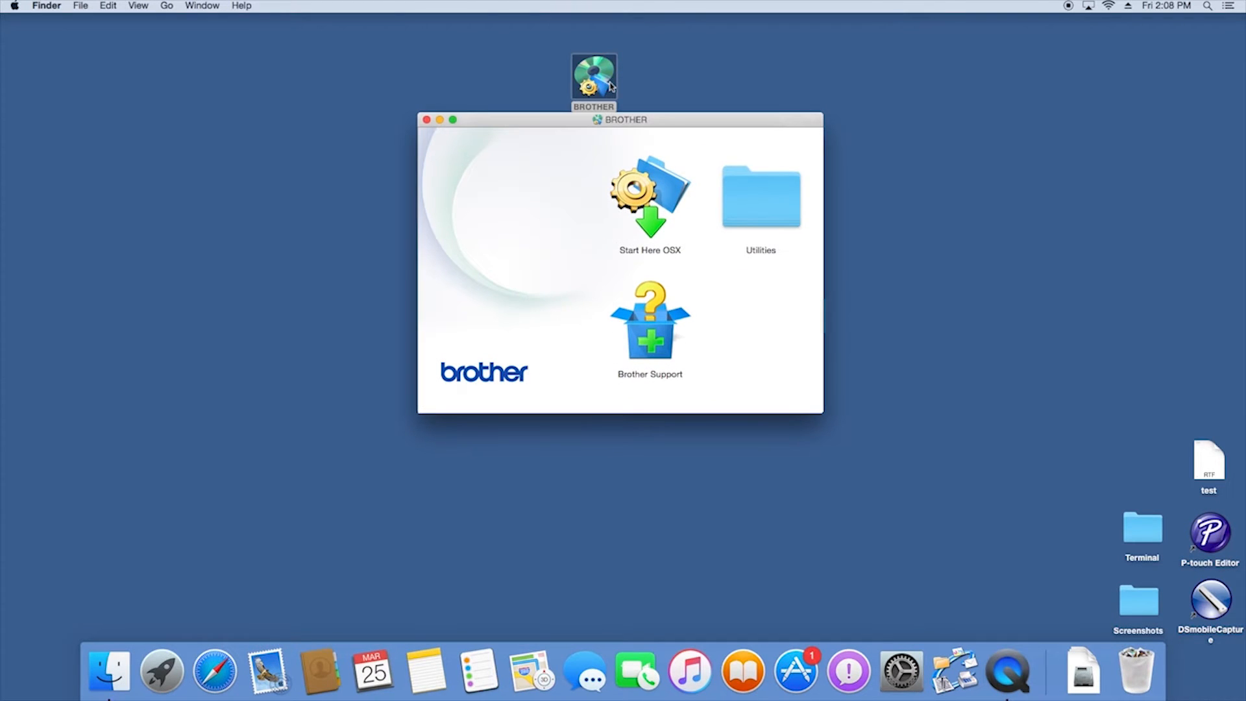
pyautogui.click(453, 120)
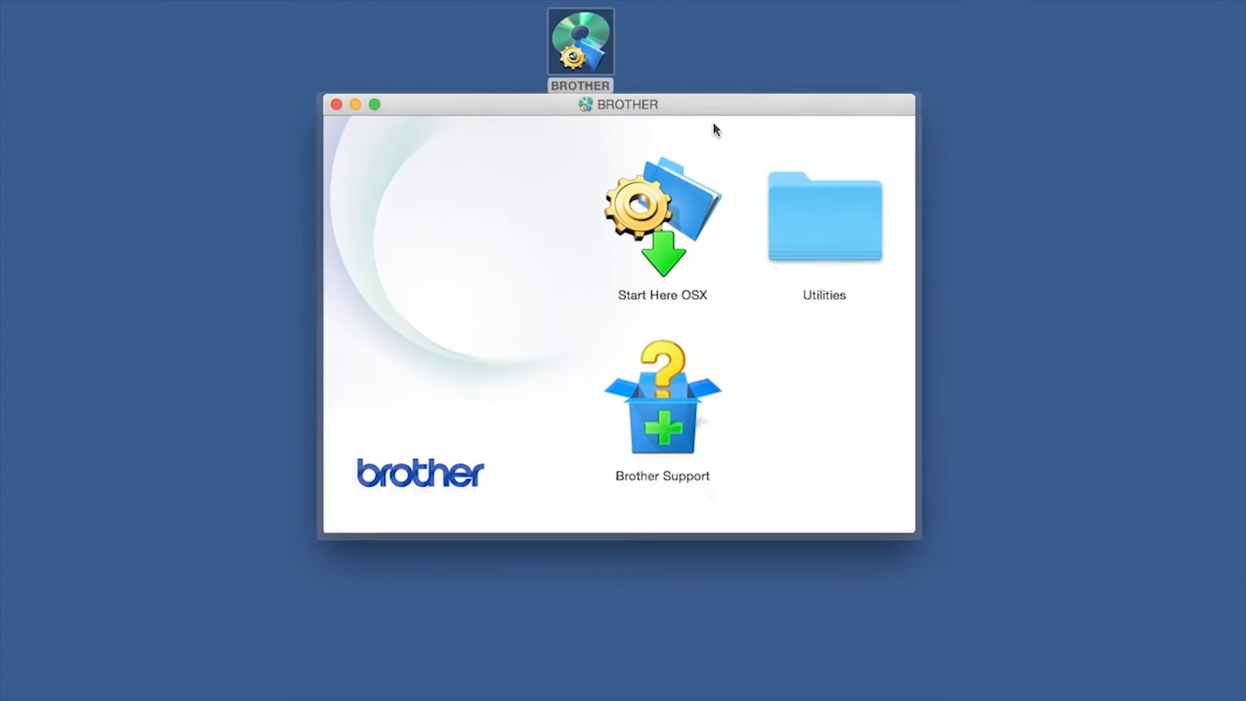
pyautogui.click(662, 214)
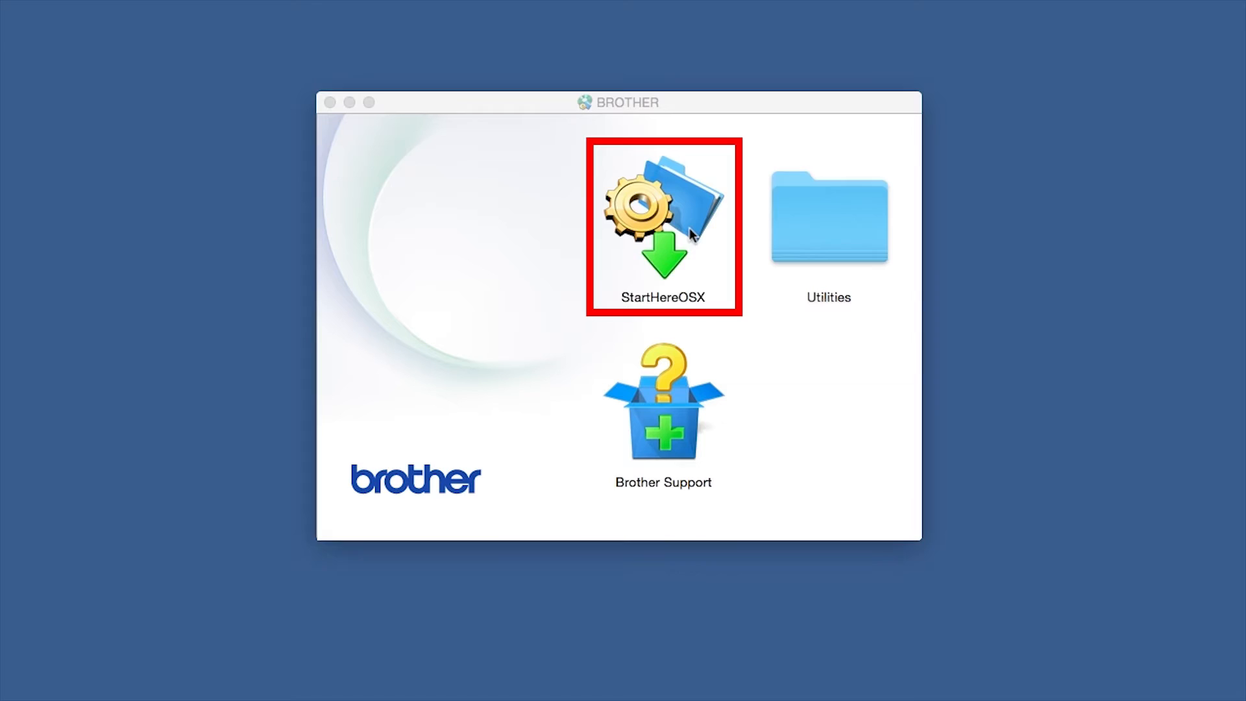
# Step: Launch Start Here OSX and continue with the local USB or wired network connection
pyautogui.doubleClick(663, 218)
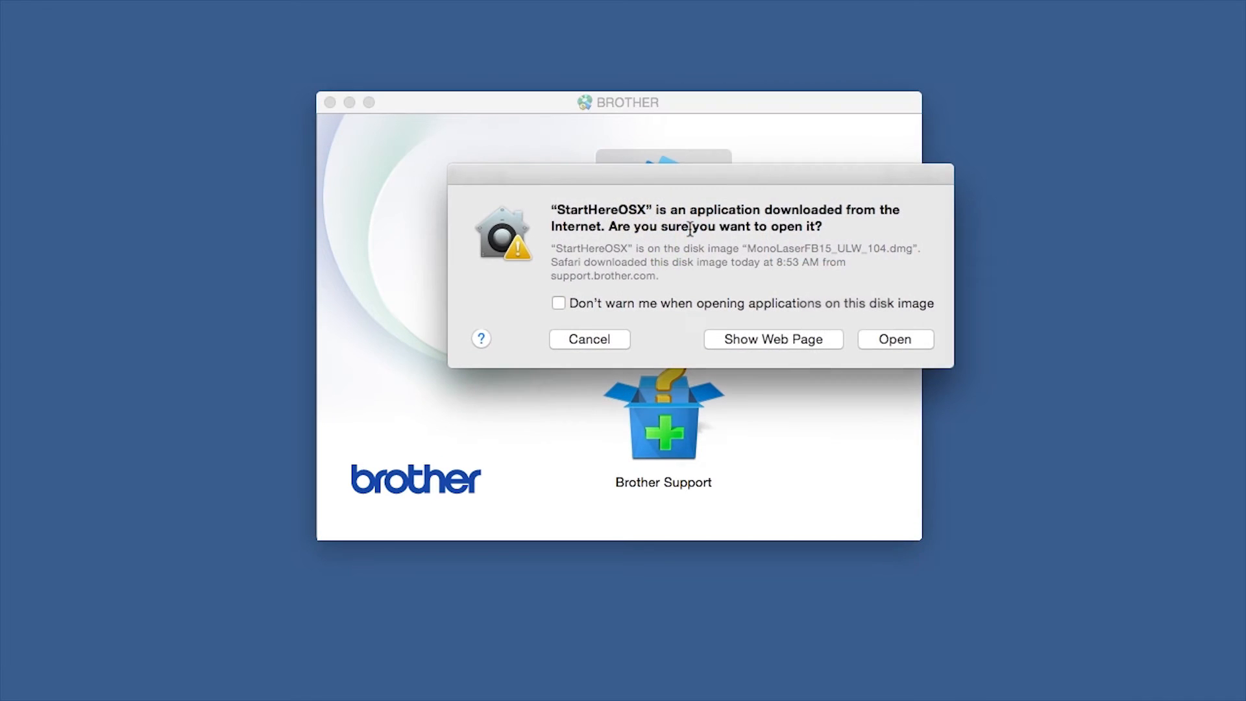
pyautogui.moveTo(796, 300)
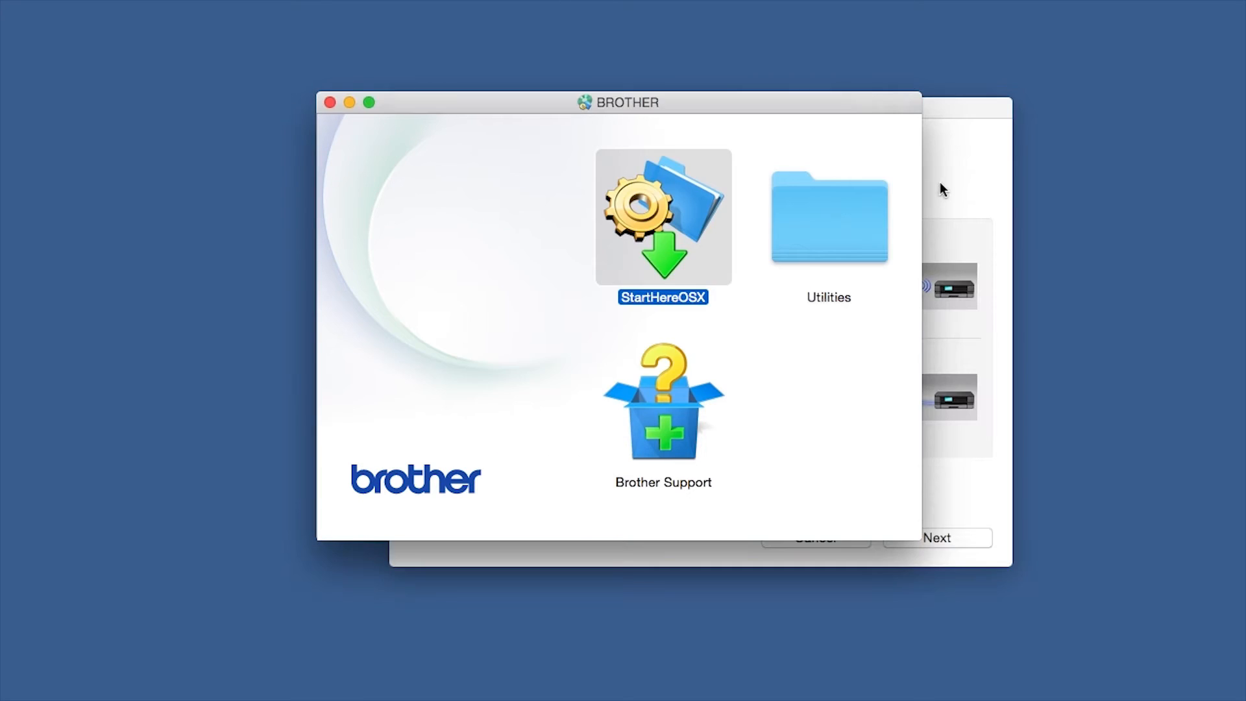
pyautogui.doubleClick(663, 217)
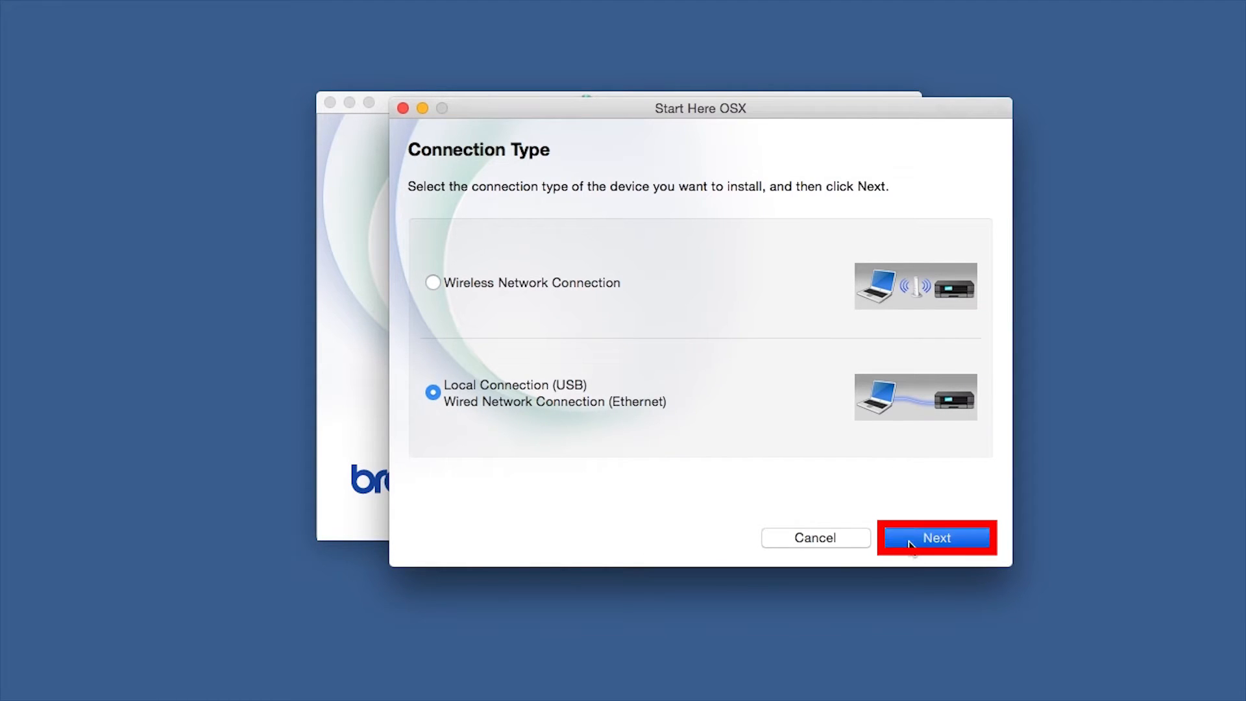
pyautogui.click(936, 537)
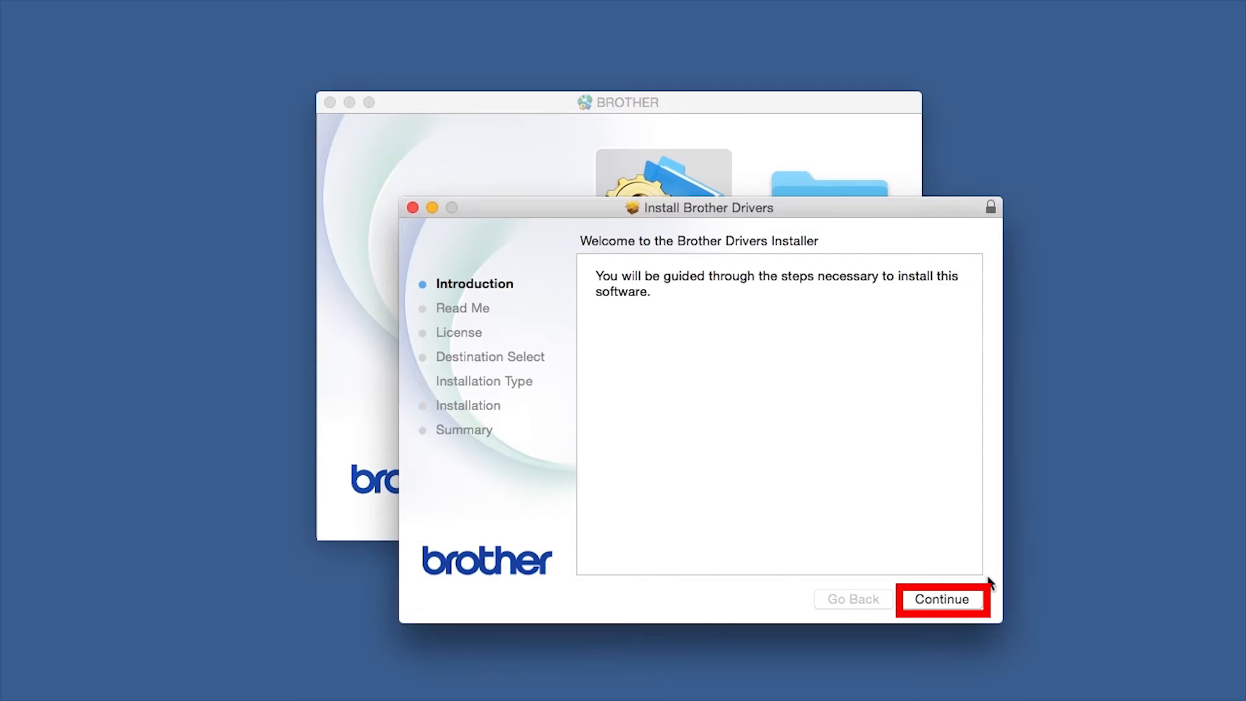
# Step: Pass the introduction and Read Me and agree to the software license for the 10.10 install
pyautogui.click(942, 599)
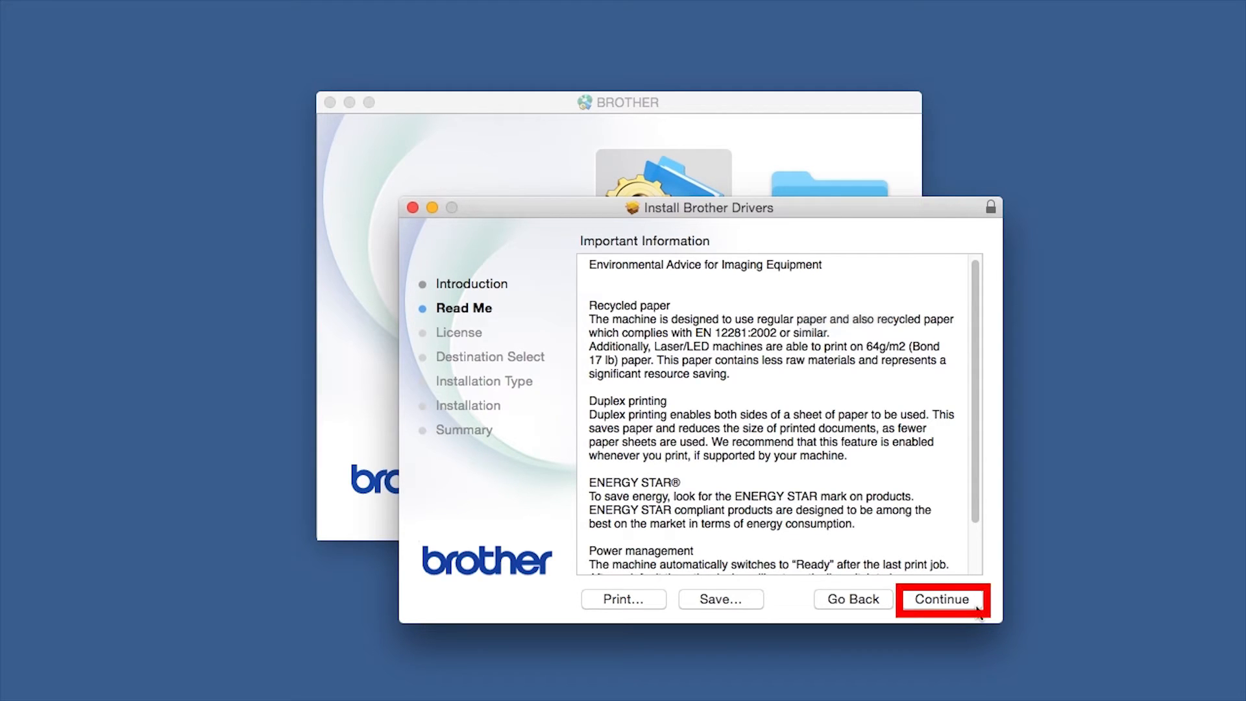
pyautogui.click(942, 599)
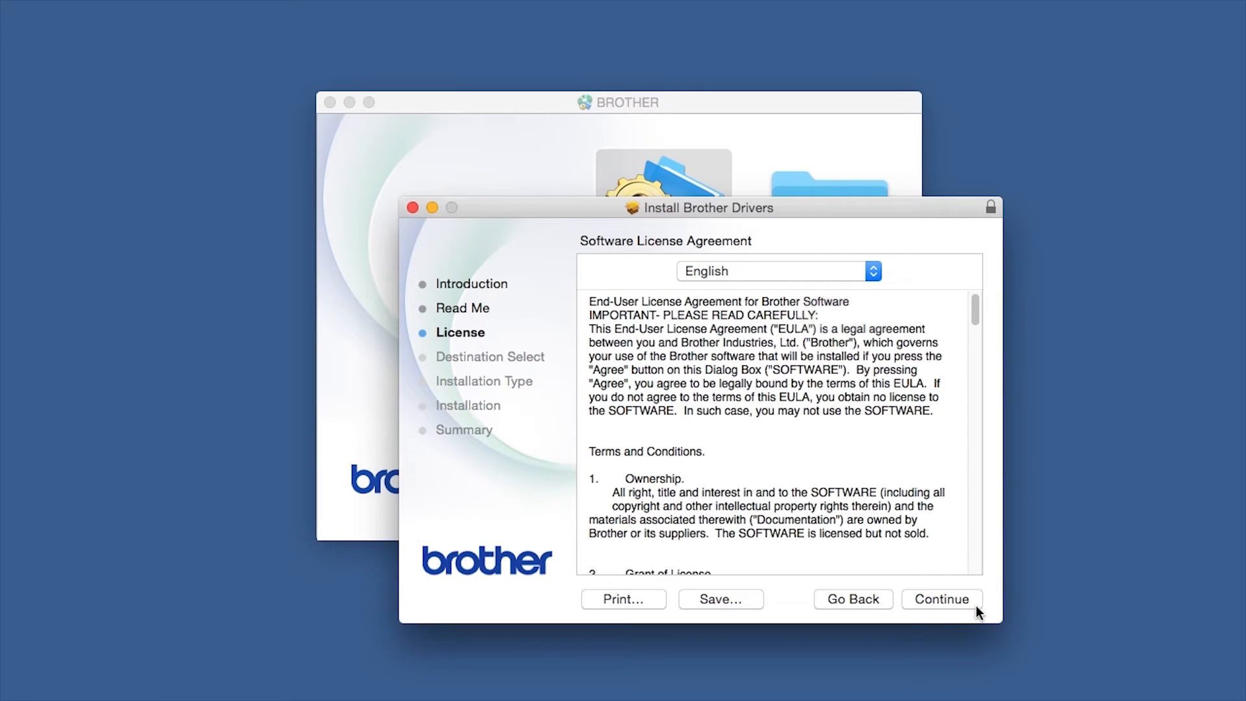
pyautogui.click(942, 598)
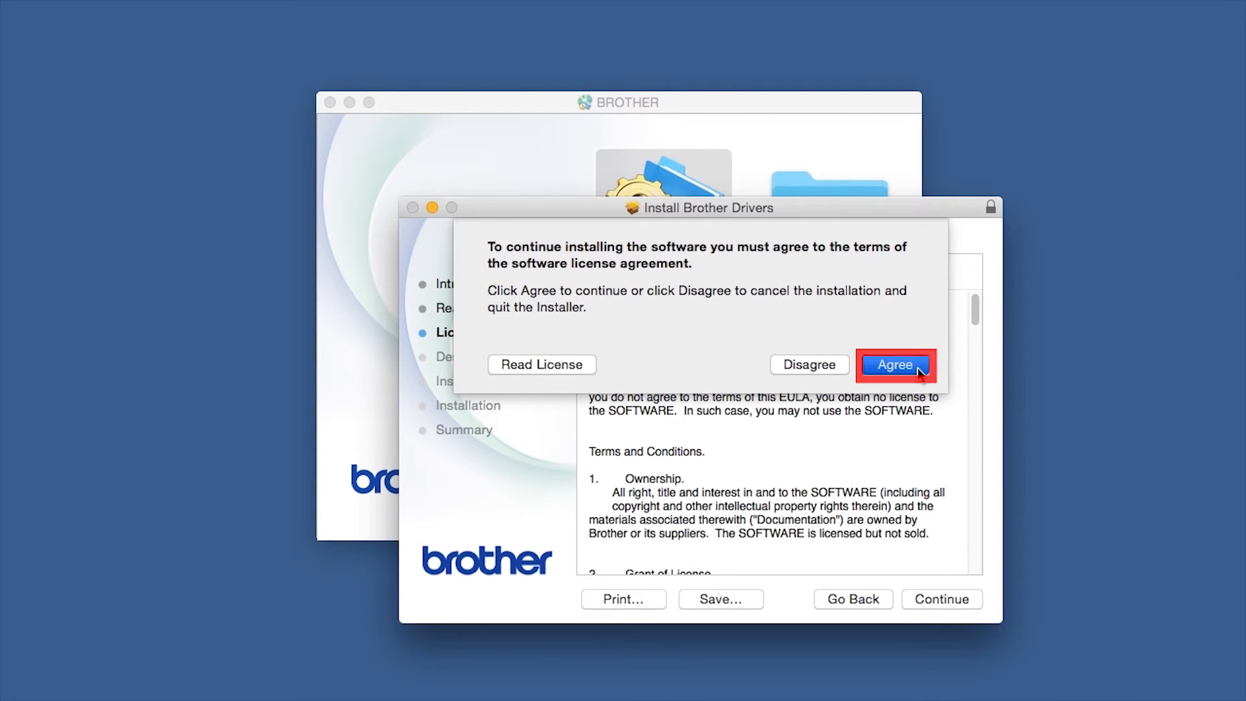
pyautogui.click(896, 365)
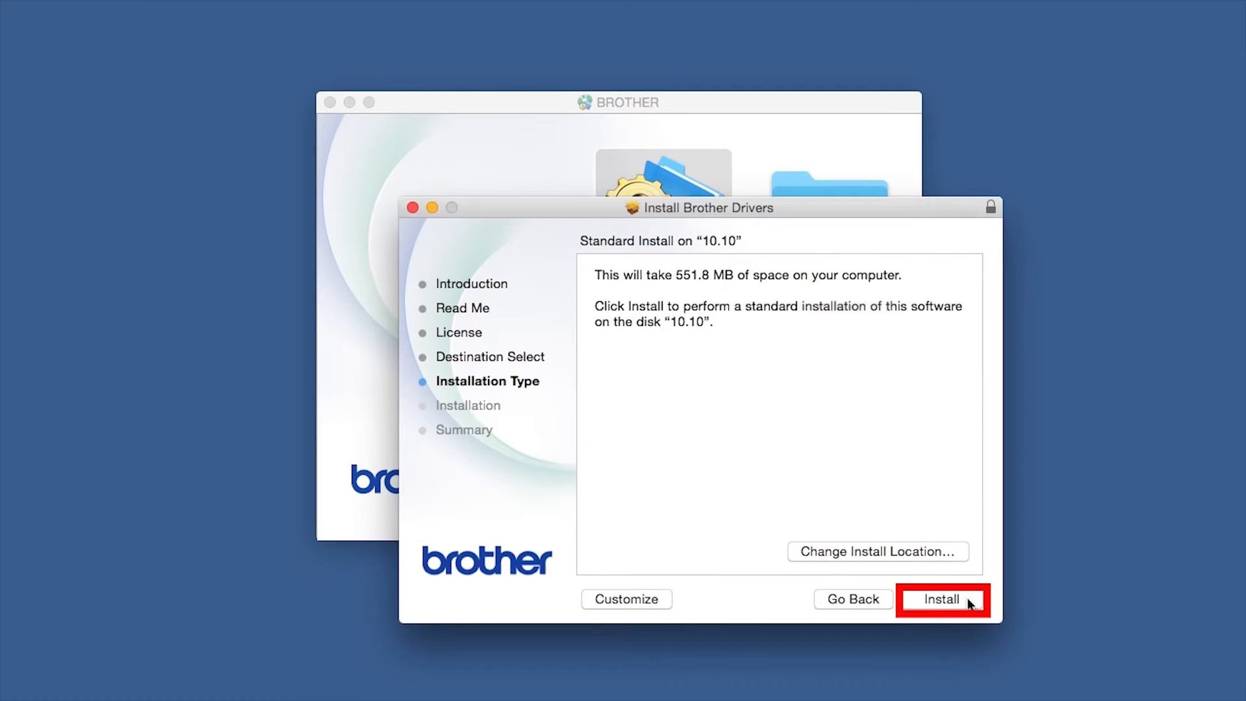
# Step: Run the standard install with the admin password and allow InstallSetupWizard to open
pyautogui.click(942, 598)
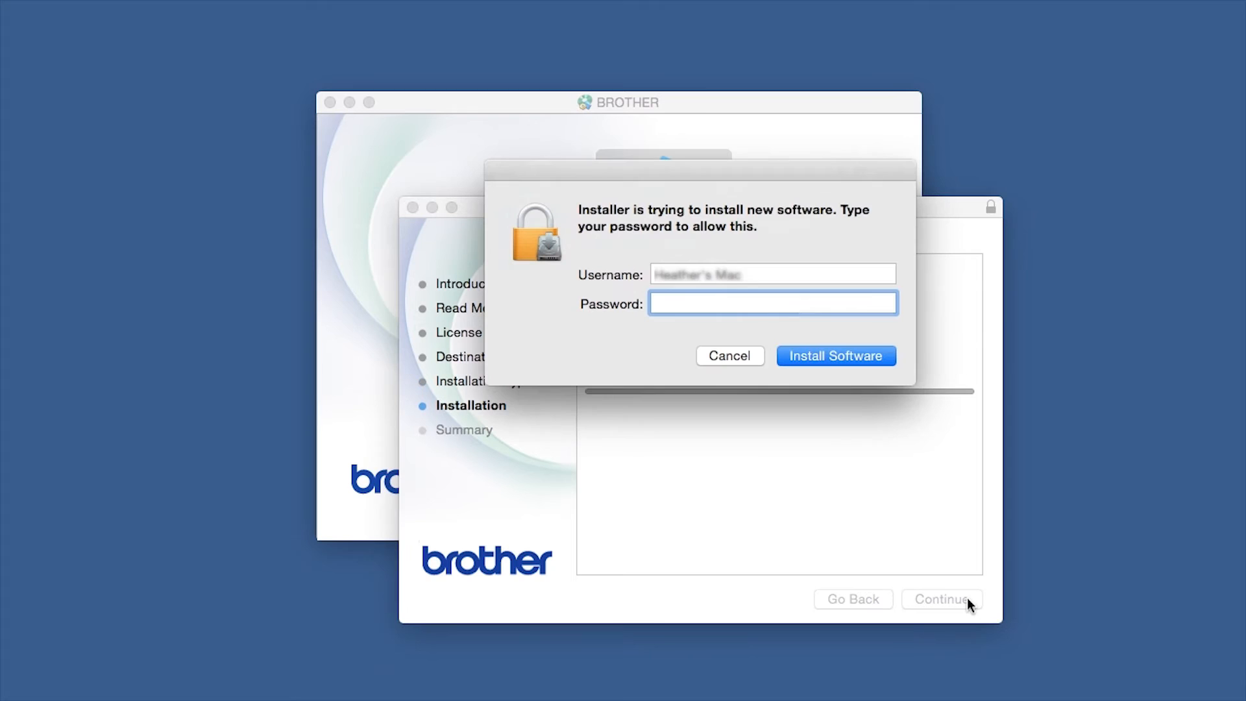
pyautogui.write('•••')
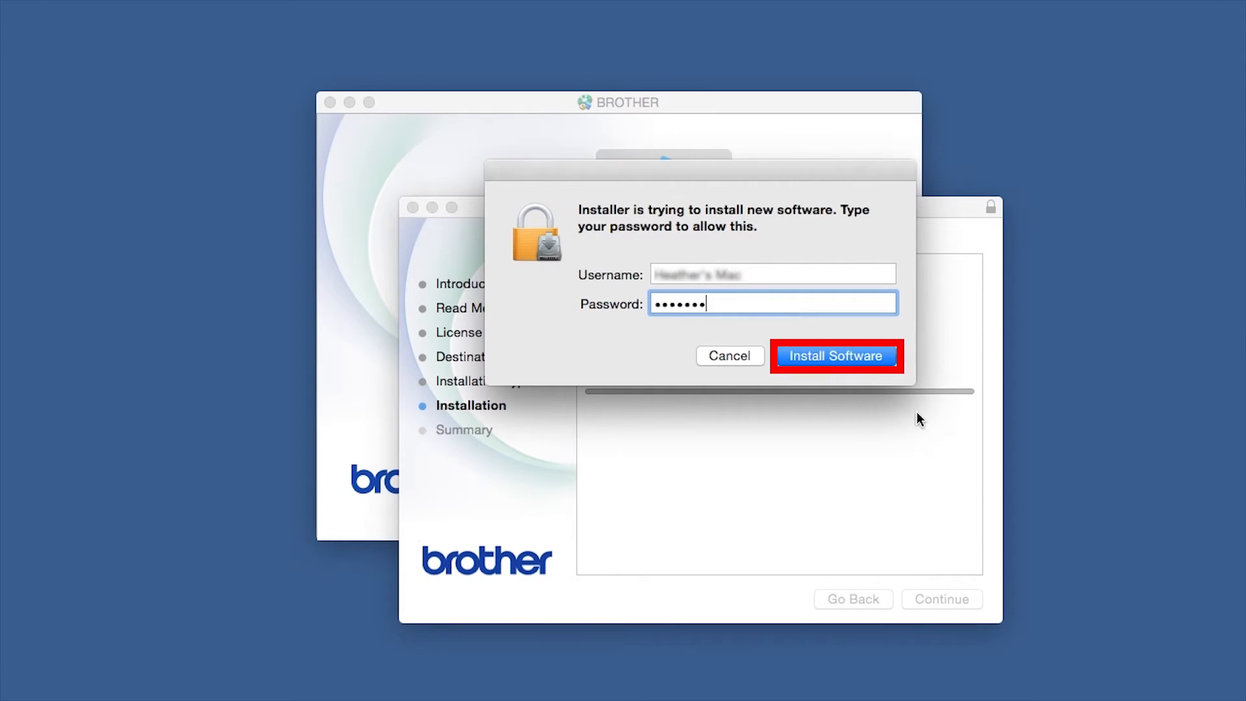
pyautogui.click(834, 355)
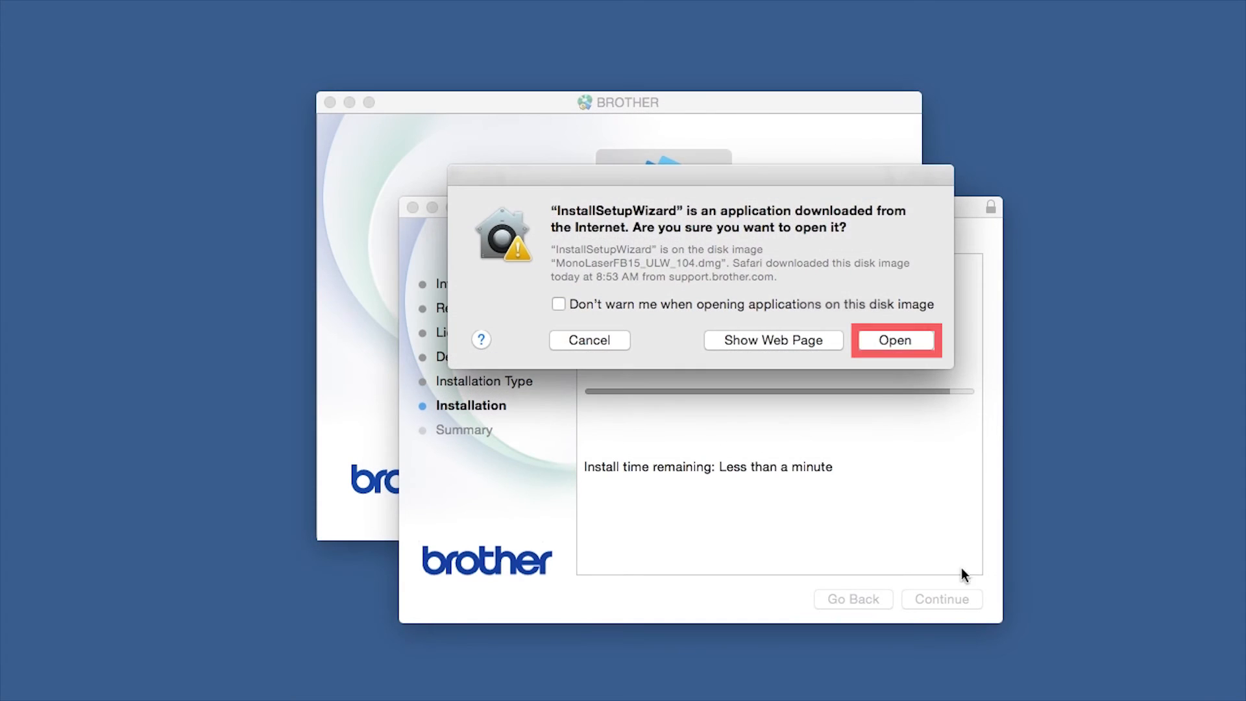
pyautogui.click(894, 340)
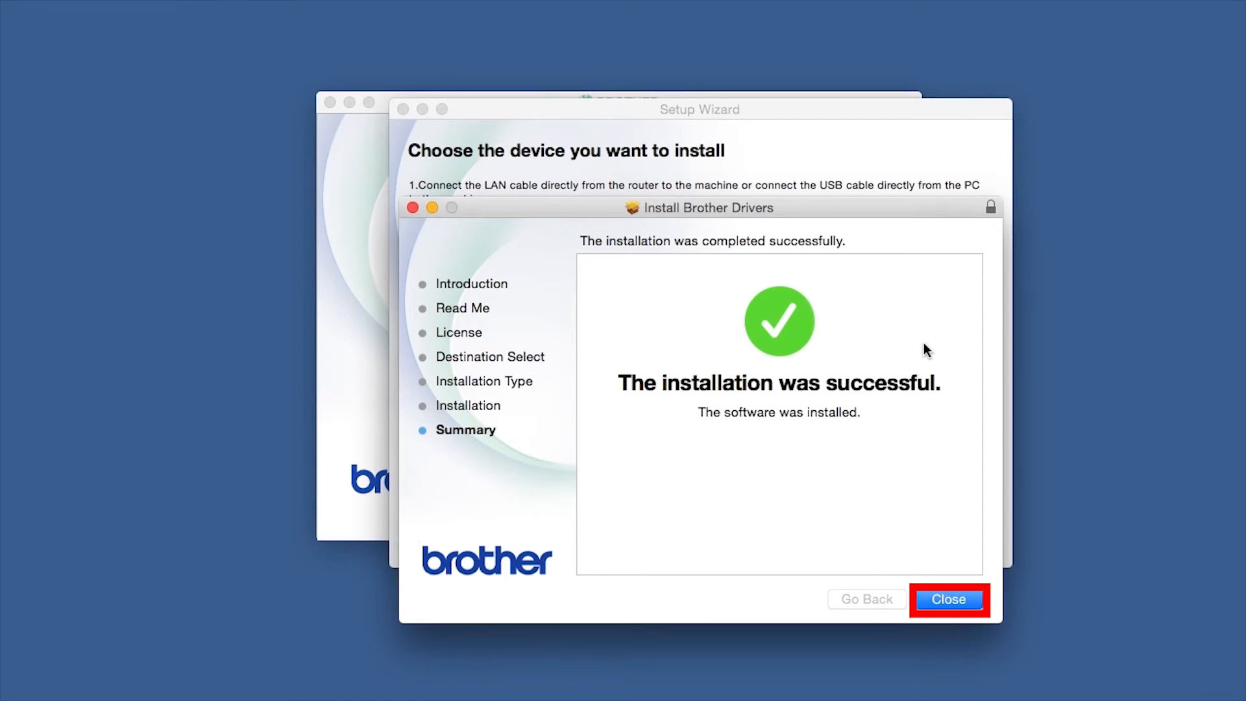
# Step: Close the finished installer and continue the Setup Wizard with the USB-connected device
pyautogui.click(947, 599)
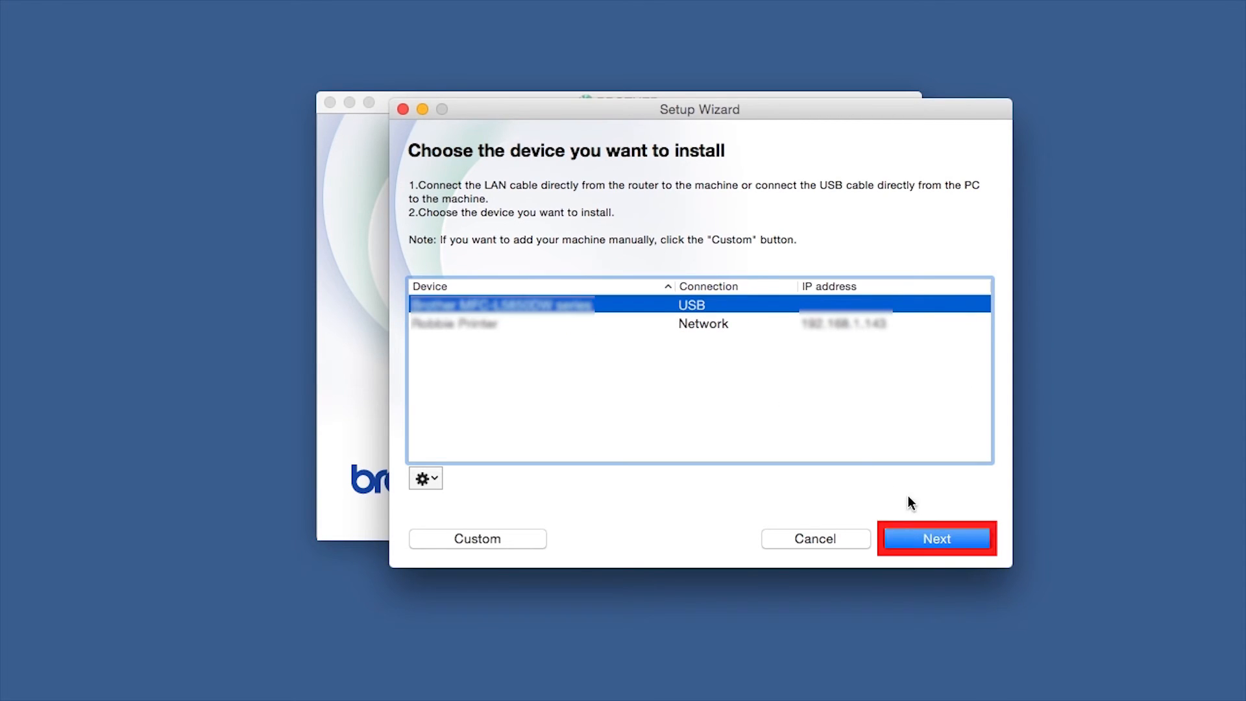
pyautogui.click(935, 537)
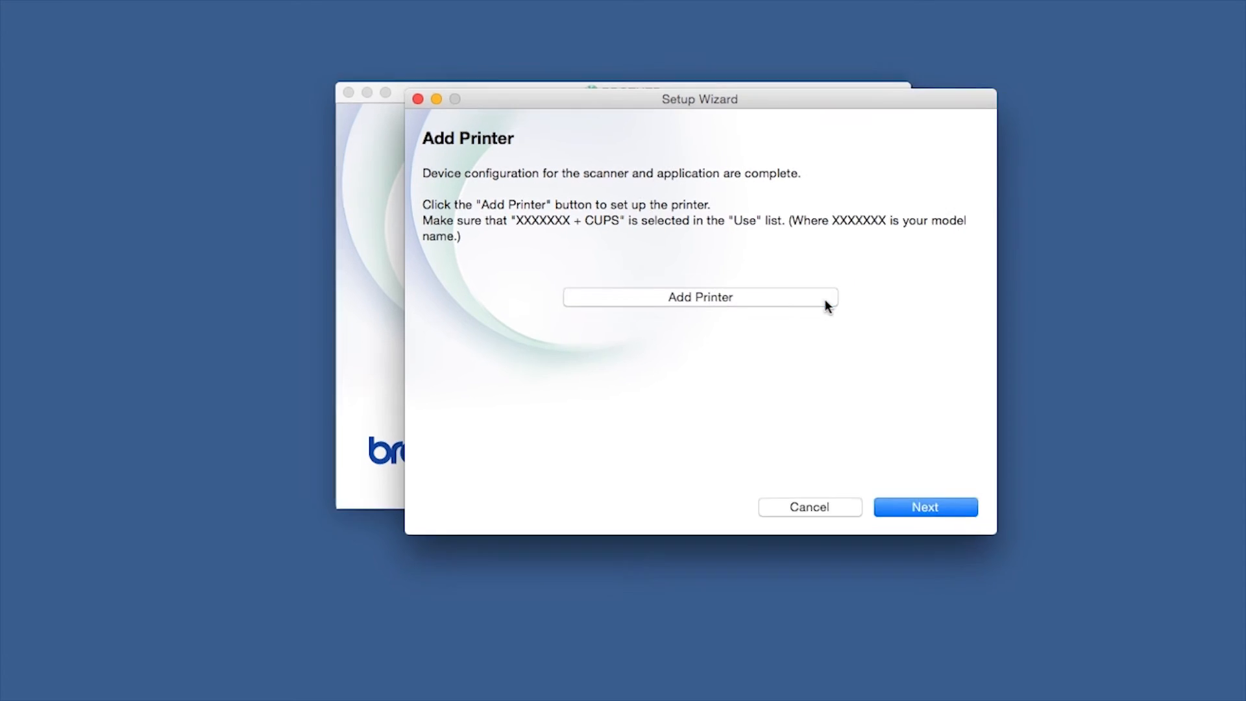
# Step: Add the Brother series printer with its CUPS driver, confirming creation despite an existing printer
pyautogui.click(700, 296)
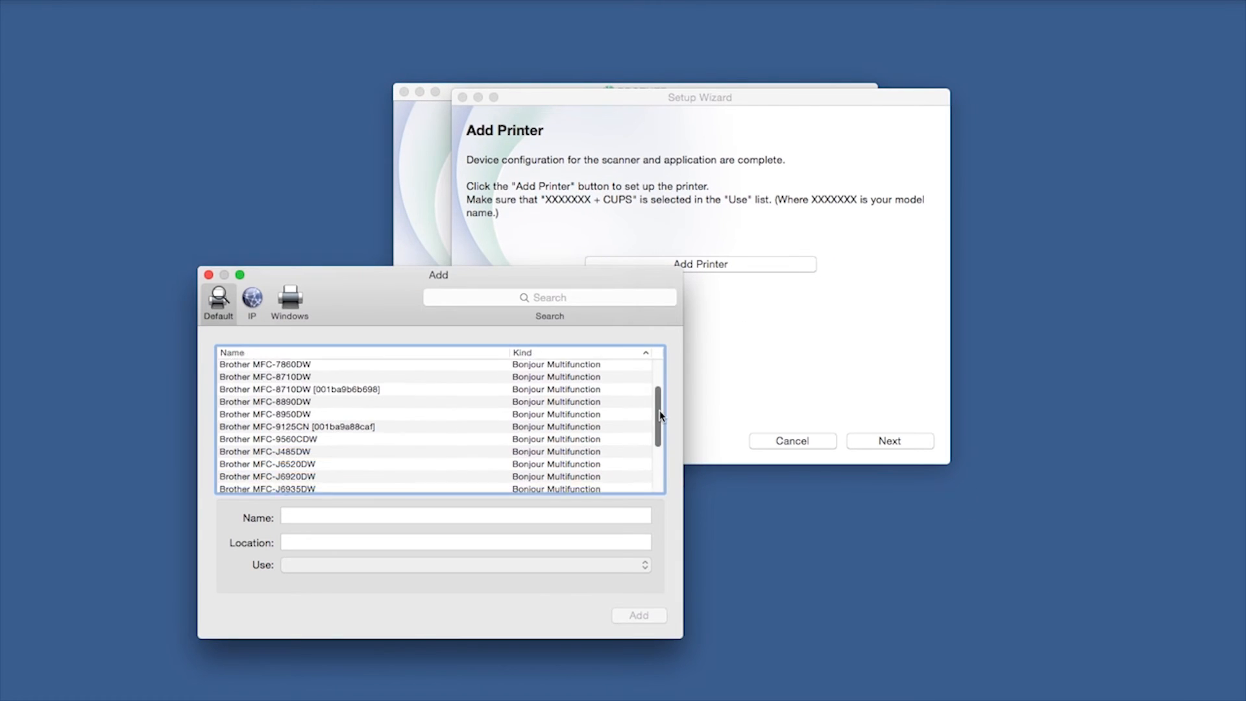
pyautogui.scroll(-3)
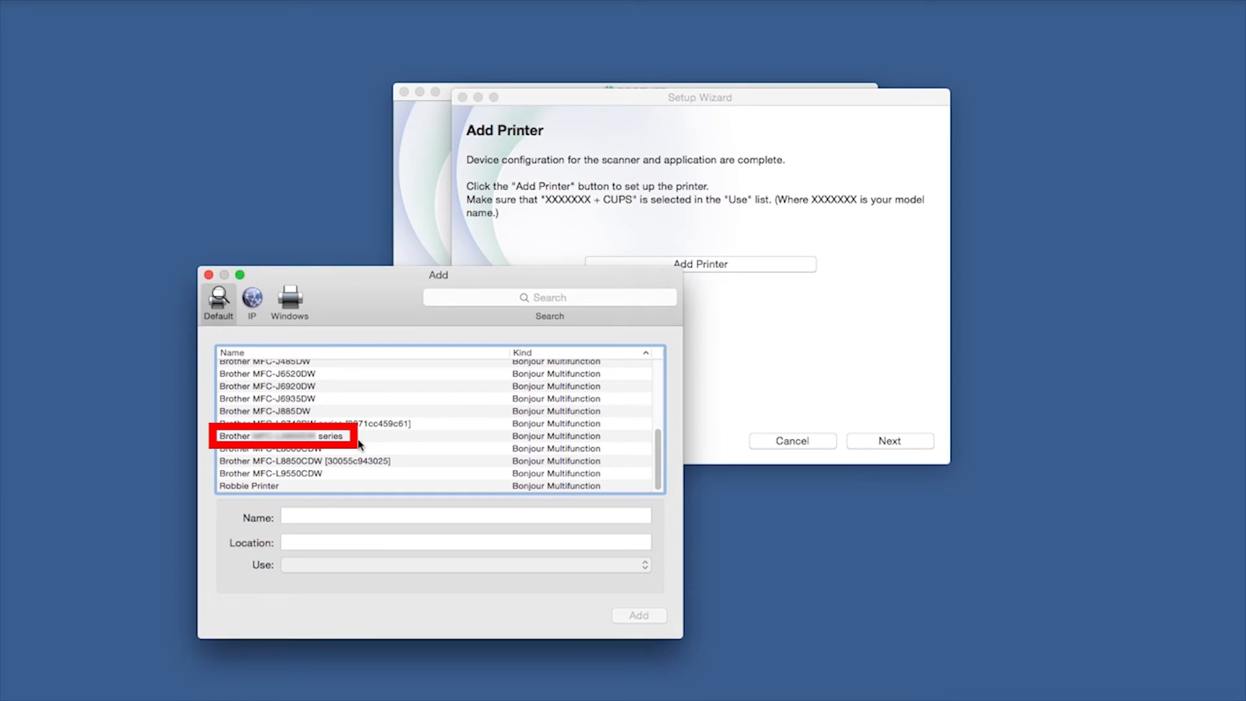
pyautogui.click(282, 436)
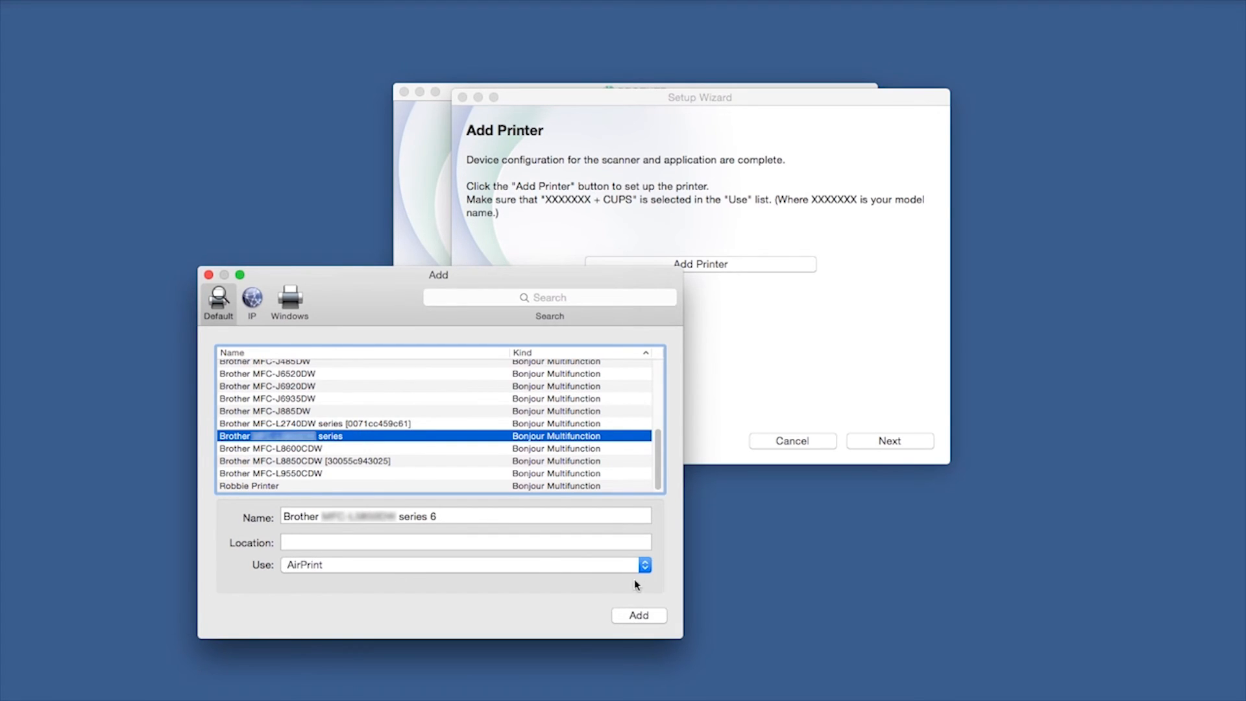
pyautogui.click(643, 564)
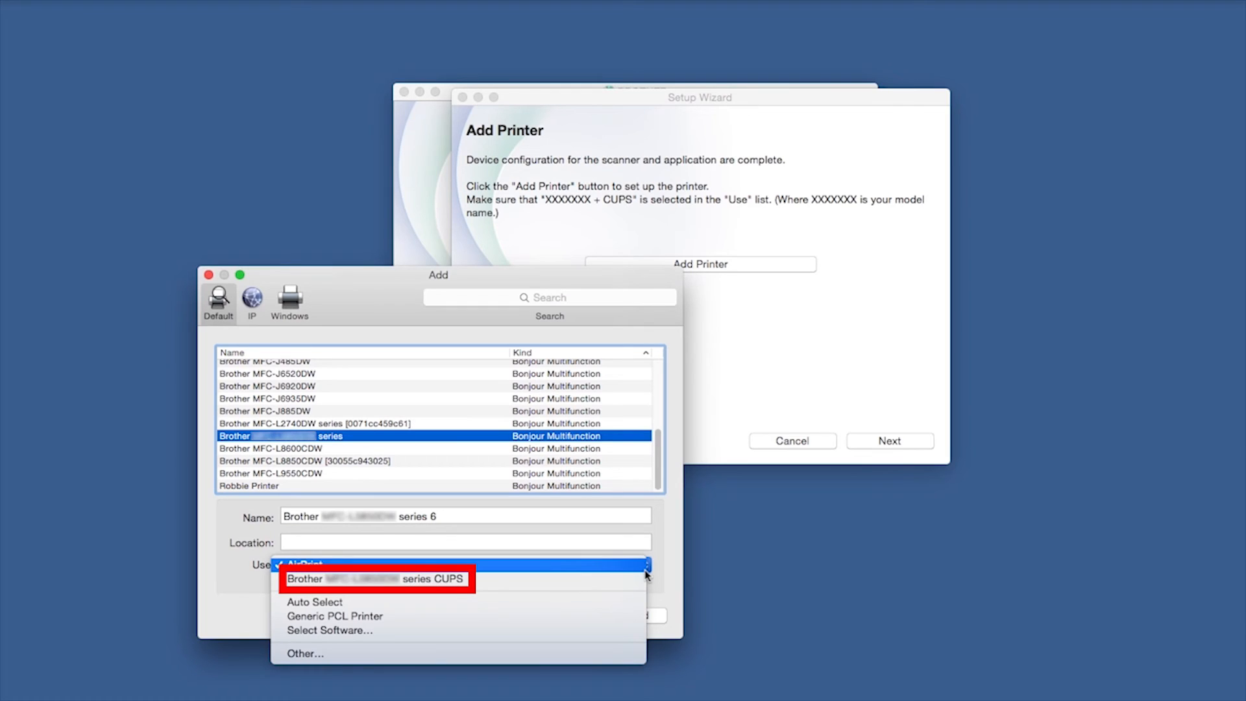
pyautogui.moveTo(461, 579)
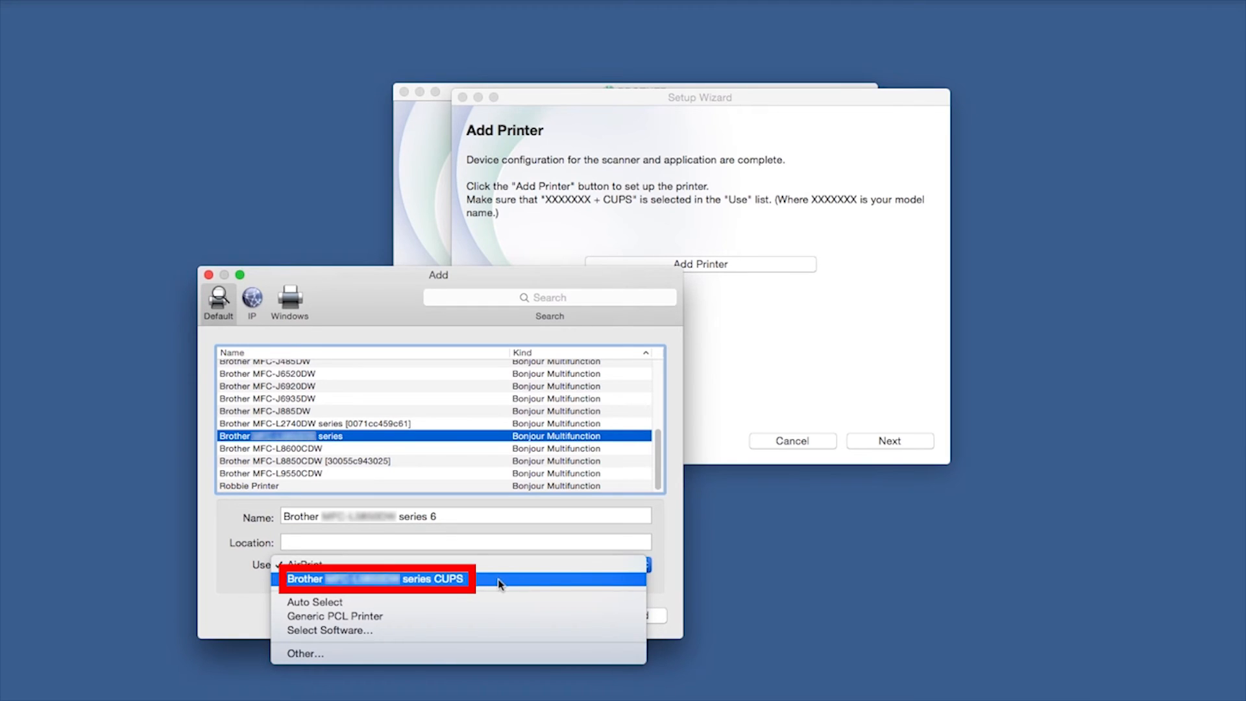
pyautogui.click(378, 577)
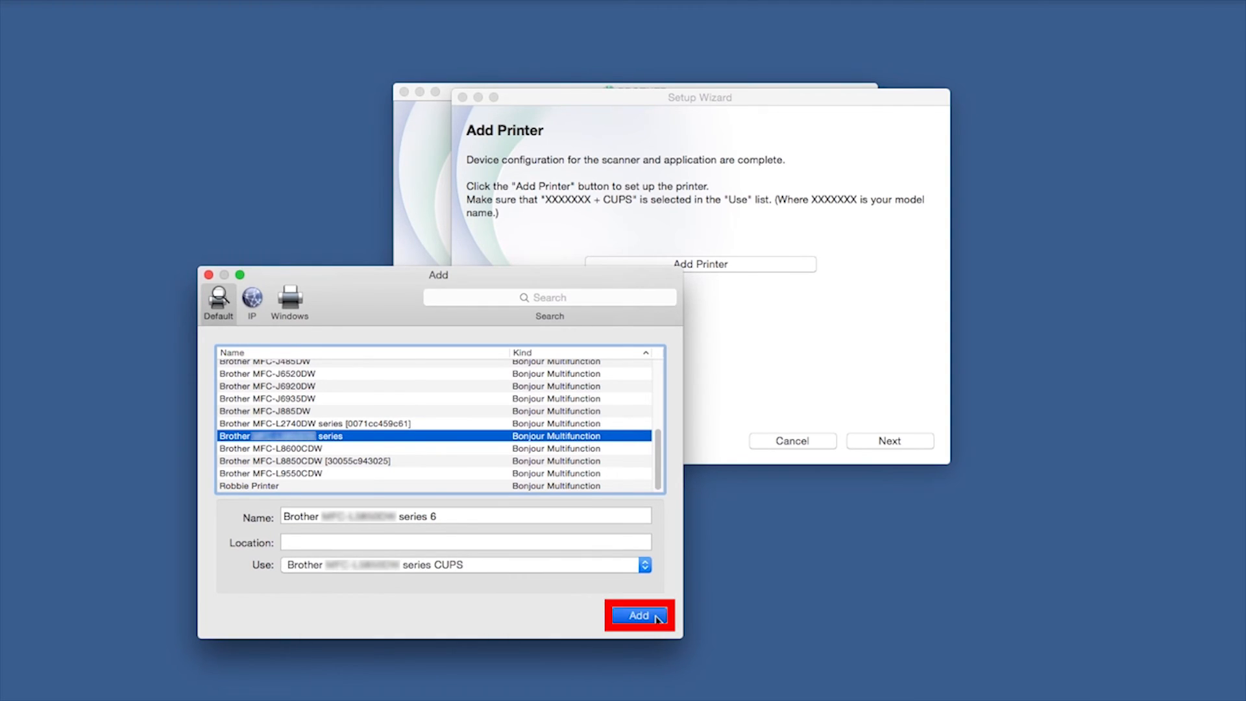
pyautogui.click(638, 615)
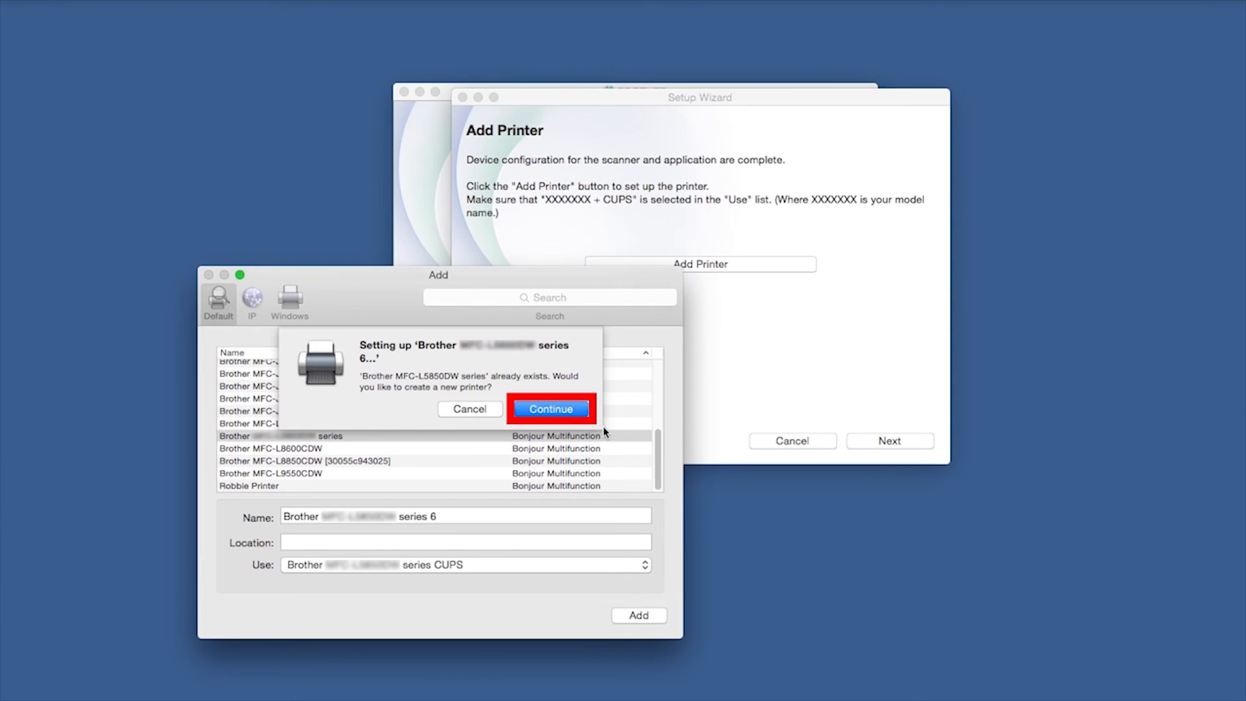
pyautogui.click(550, 408)
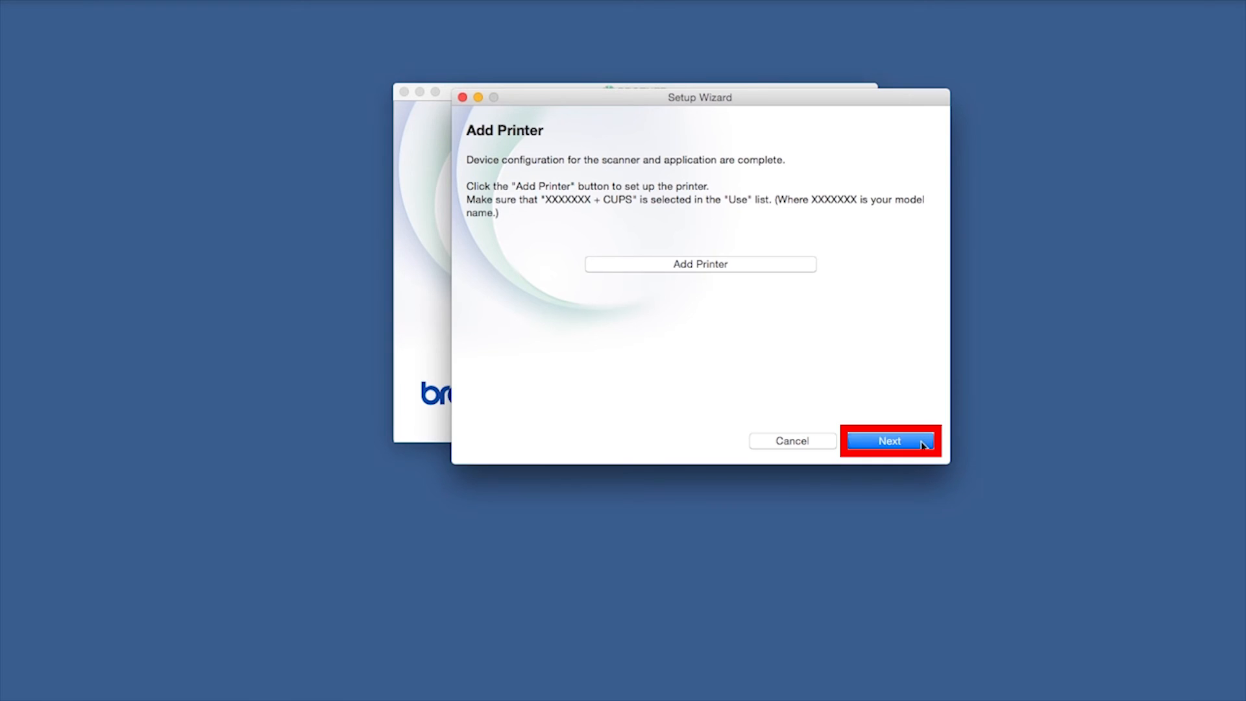
# Step: Advance past Add Printer and Brother Support to the Setup Complete page
pyautogui.click(888, 442)
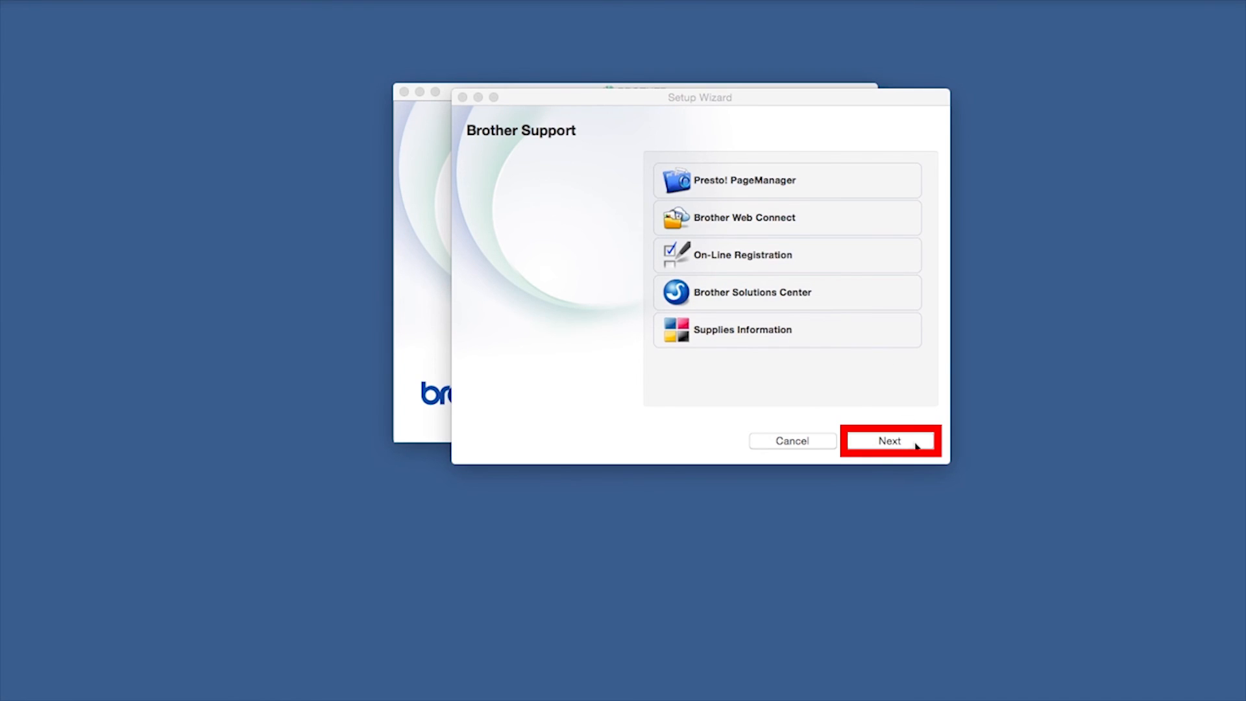
pyautogui.click(888, 441)
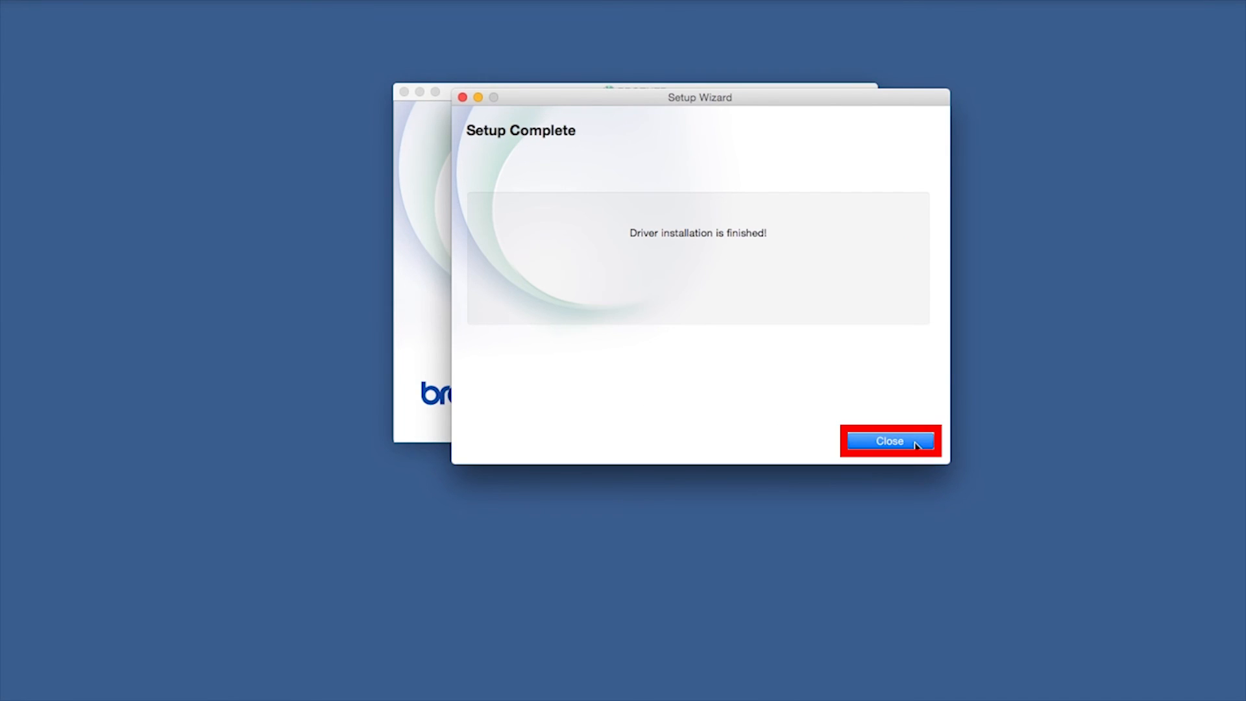